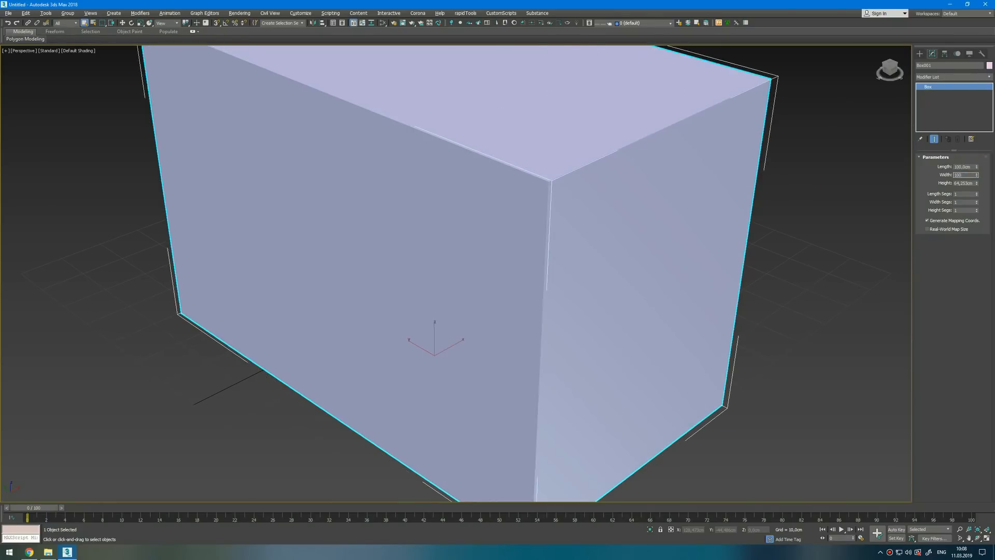
# Apply TurboSmooth to the box to round it into a sphere, then deselect it
pyautogui.click(952, 77)
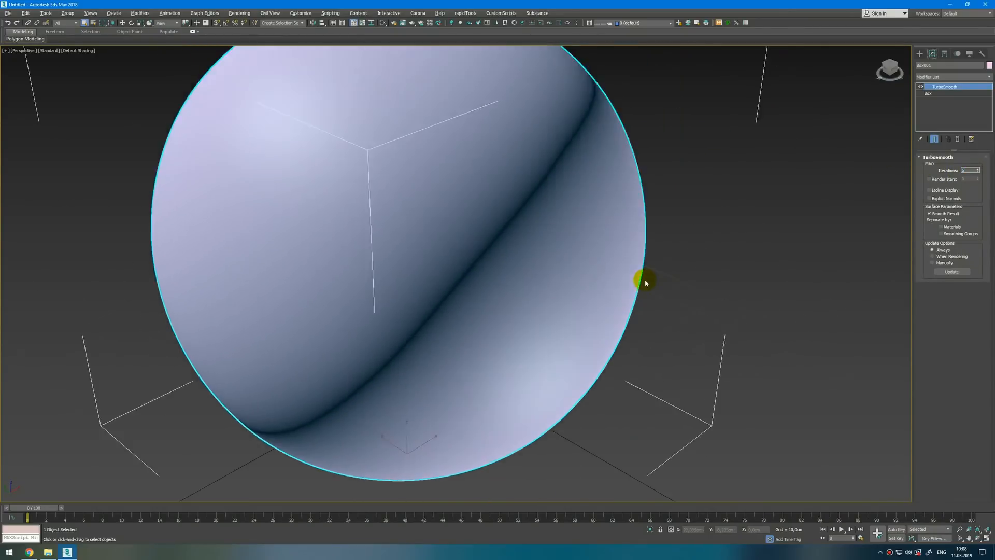
pyautogui.click(952, 76)
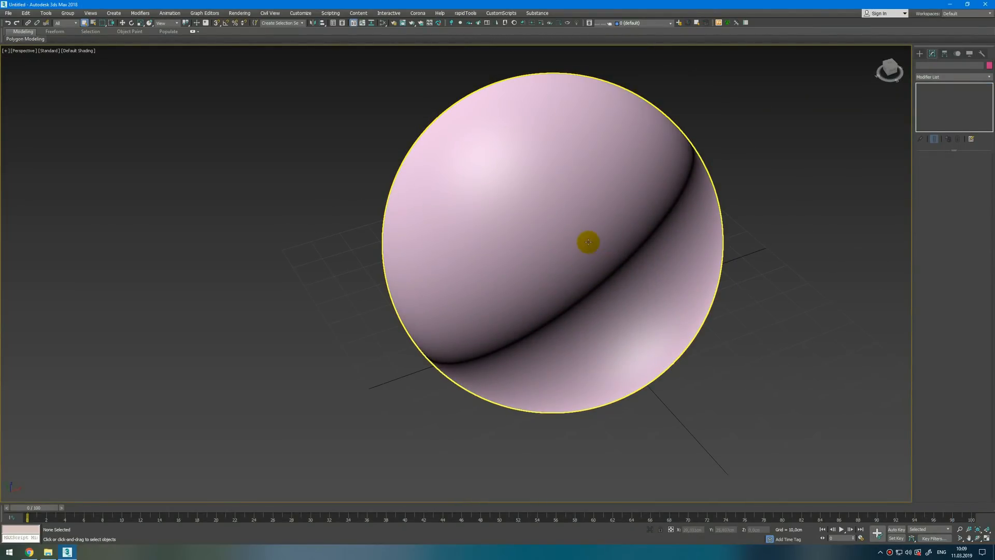
pyautogui.moveTo(588, 243)
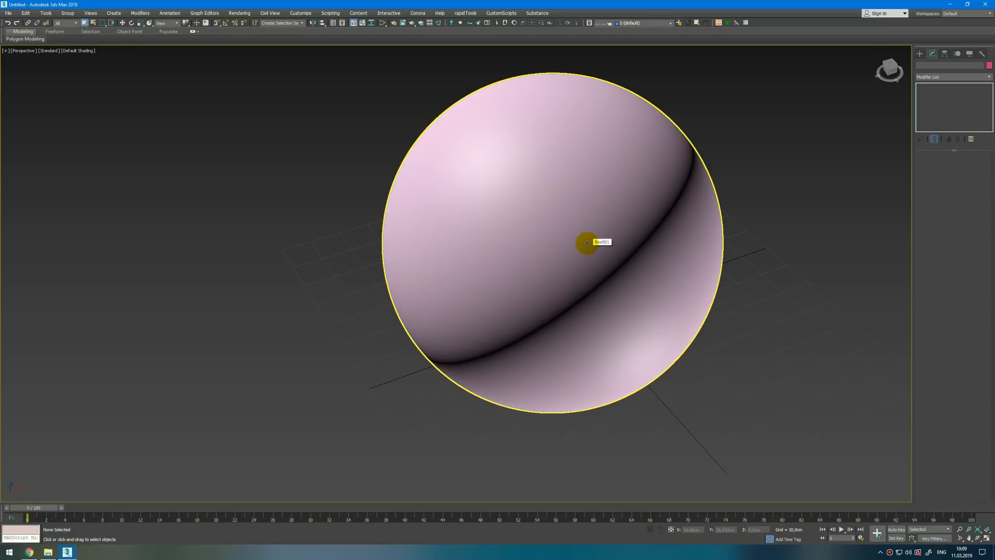
# Set the General preferences Color Selector to Corona Improved Picker and confirm
pyautogui.click(382, 23)
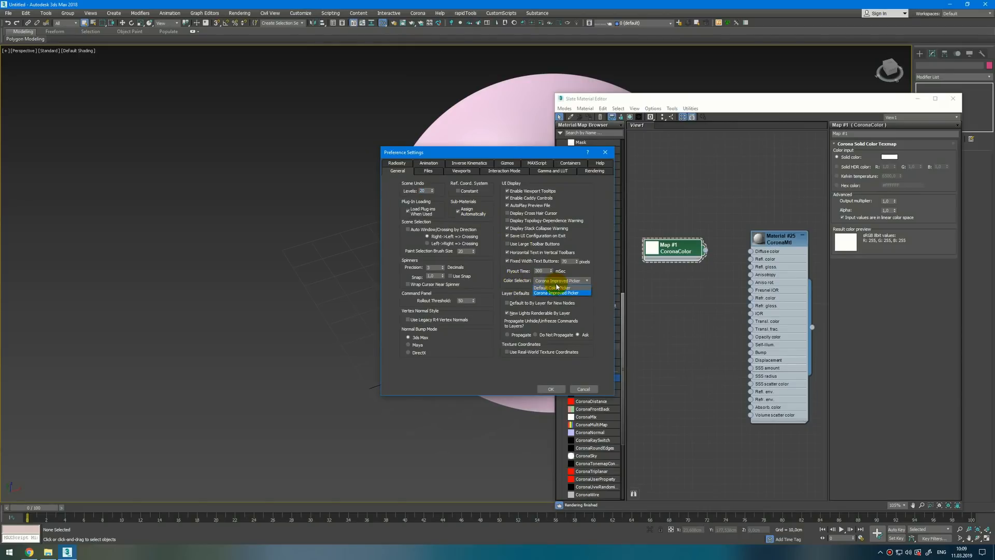
pyautogui.click(549, 389)
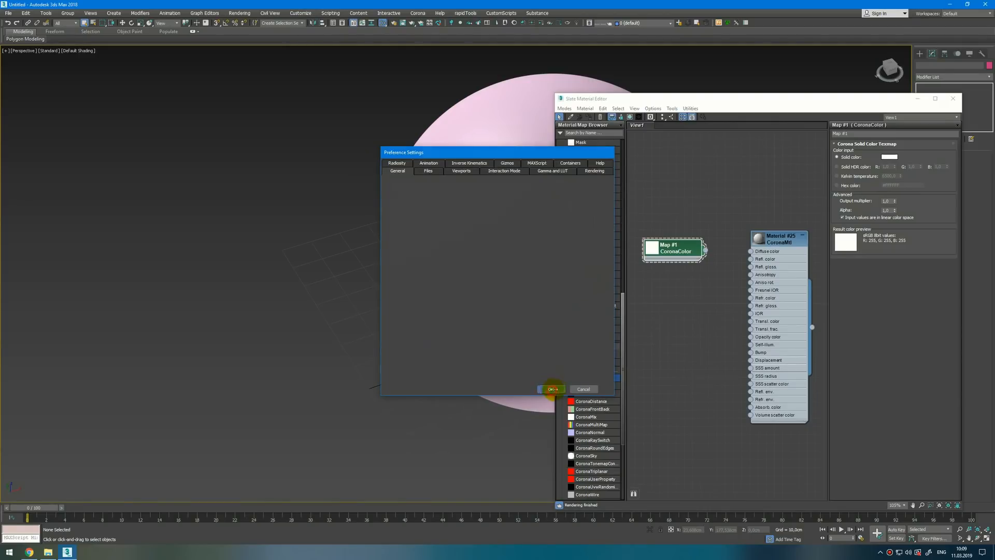
pyautogui.click(552, 390)
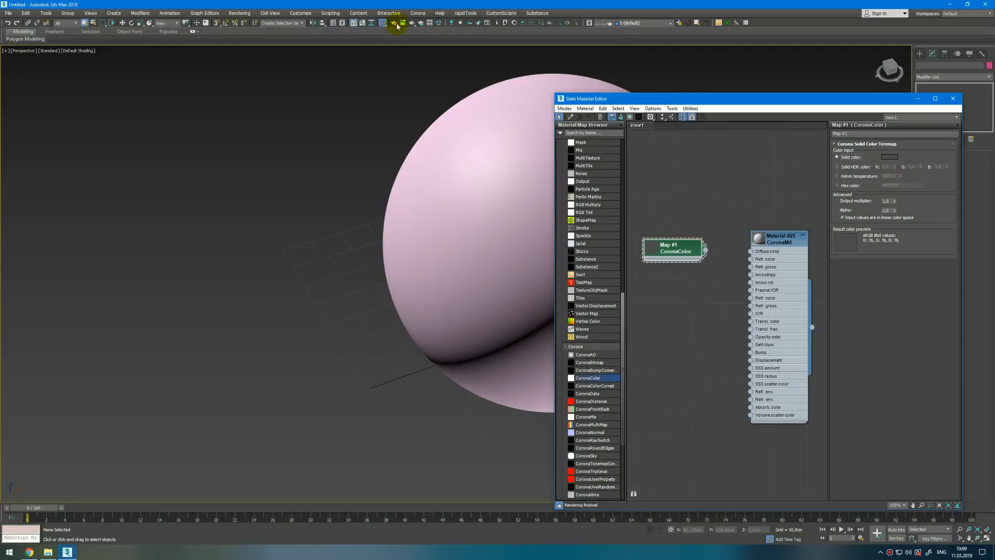
# Open Render Setup, review the Performance tab's secondary GI solver, and scroll to Scene Environment
pyautogui.click(396, 23)
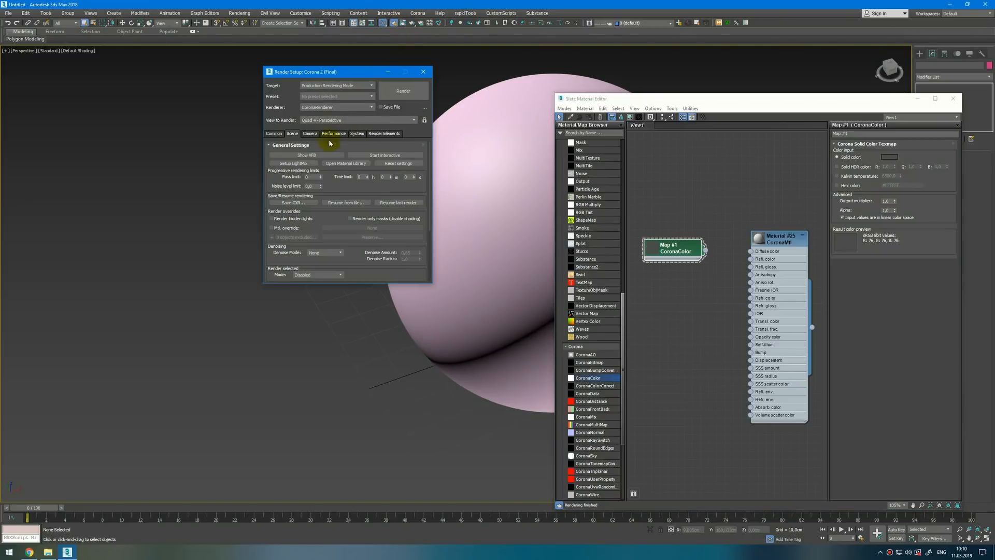
pyautogui.click(332, 134)
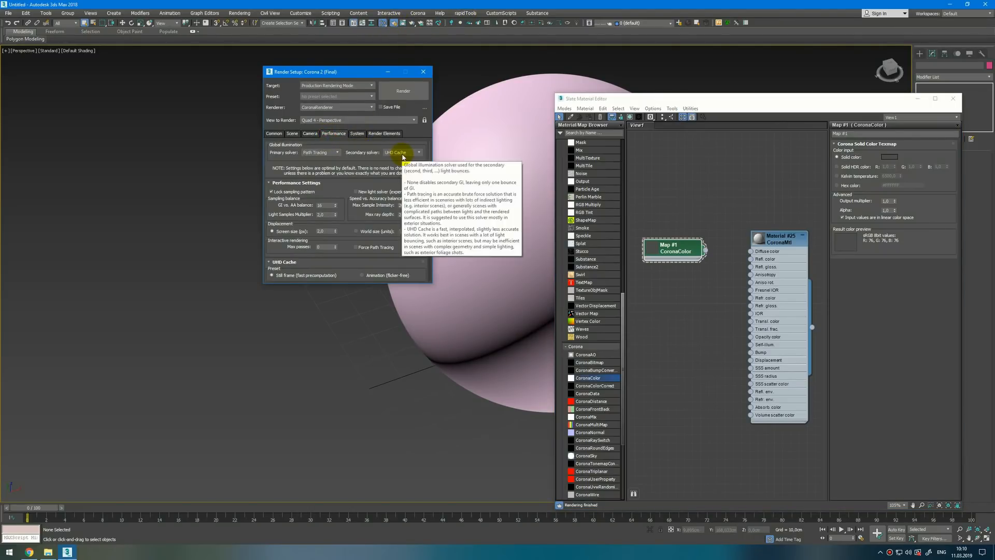
pyautogui.click(401, 152)
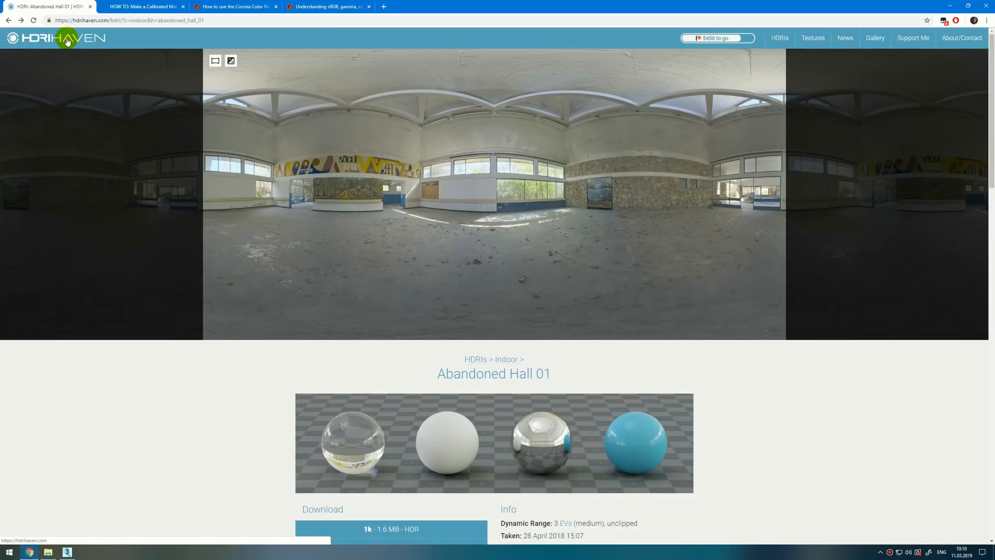
pyautogui.scroll(-3)
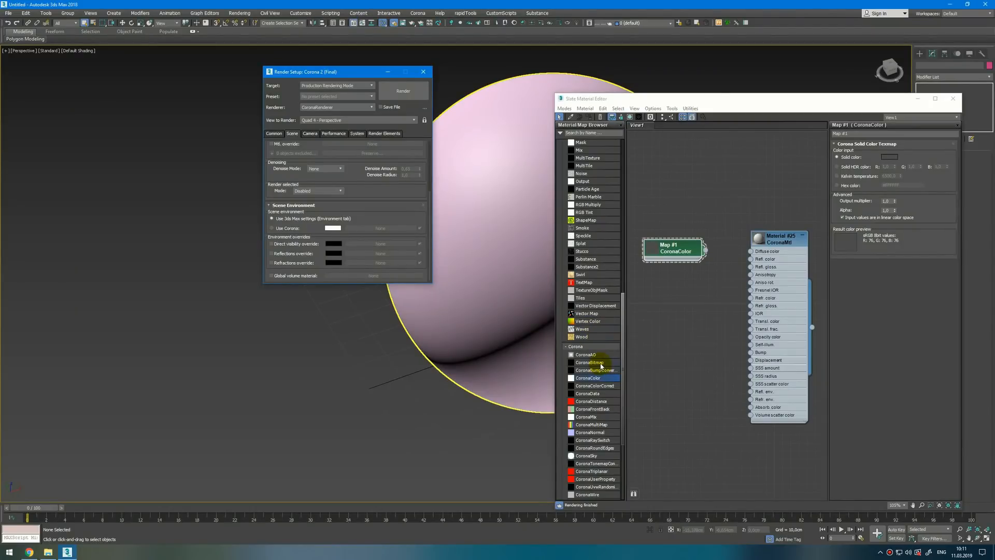
# Load abandoned_hall_01_4k.hdr into a CoronaBitmap and instance it into the Use Corona environment slot
pyautogui.click(590, 362)
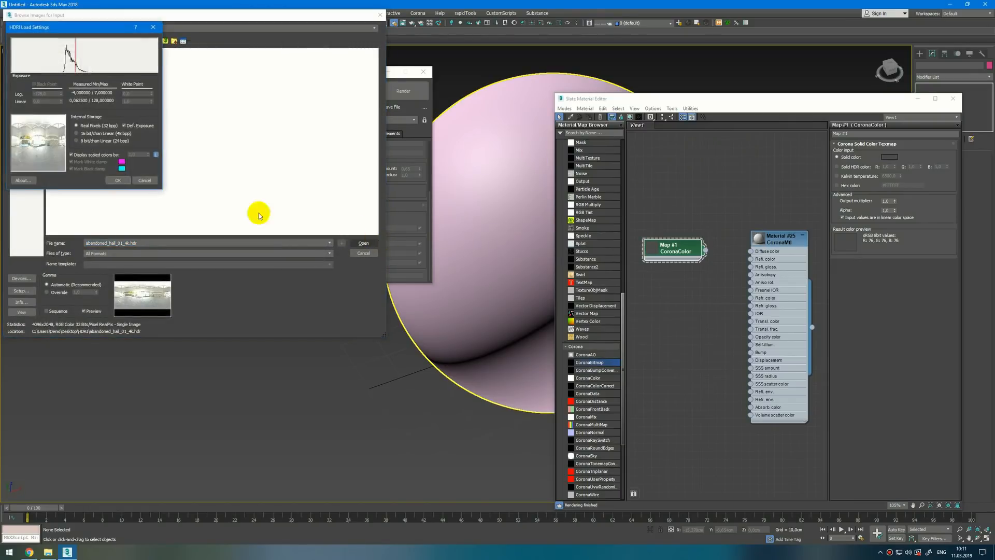
pyautogui.click(118, 181)
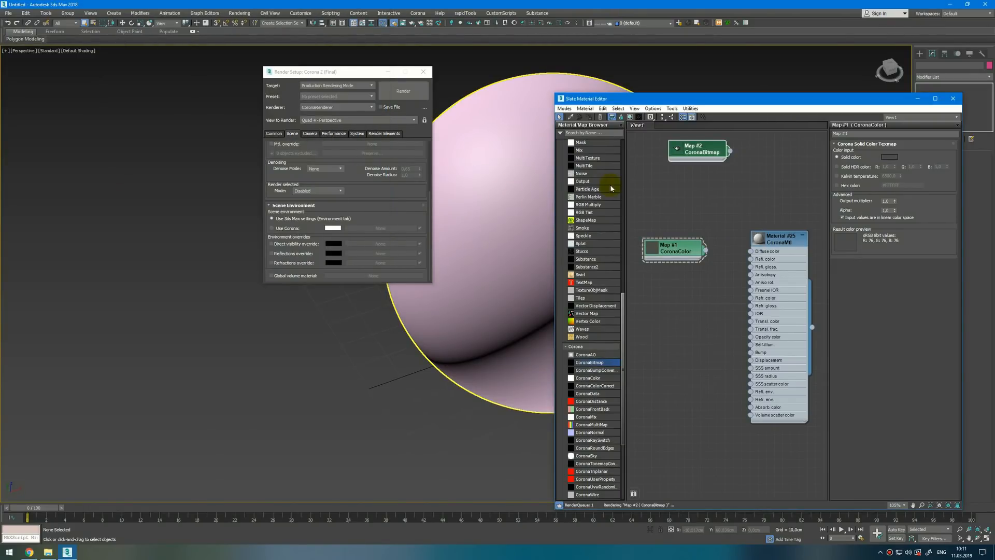
pyautogui.click(698, 150)
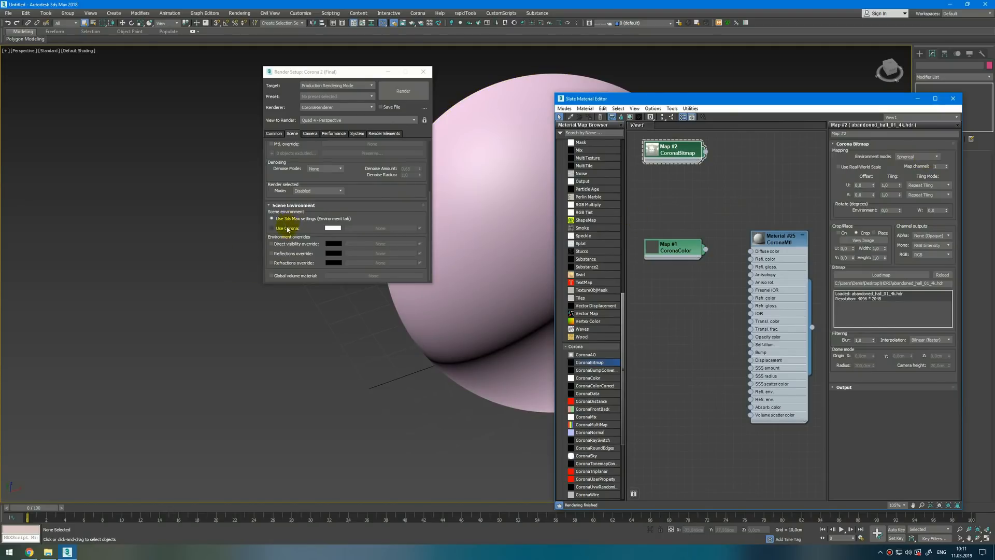
pyautogui.click(273, 218)
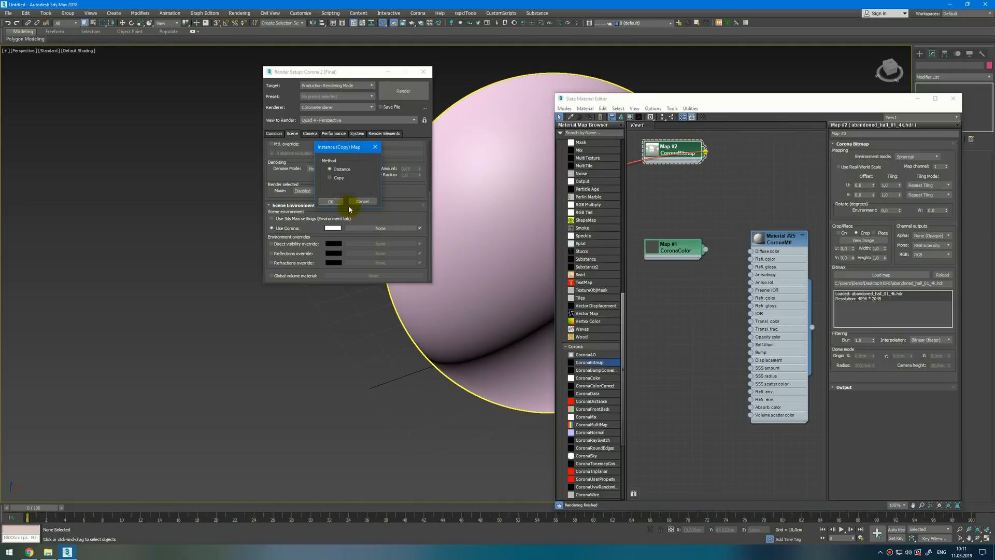
pyautogui.click(330, 201)
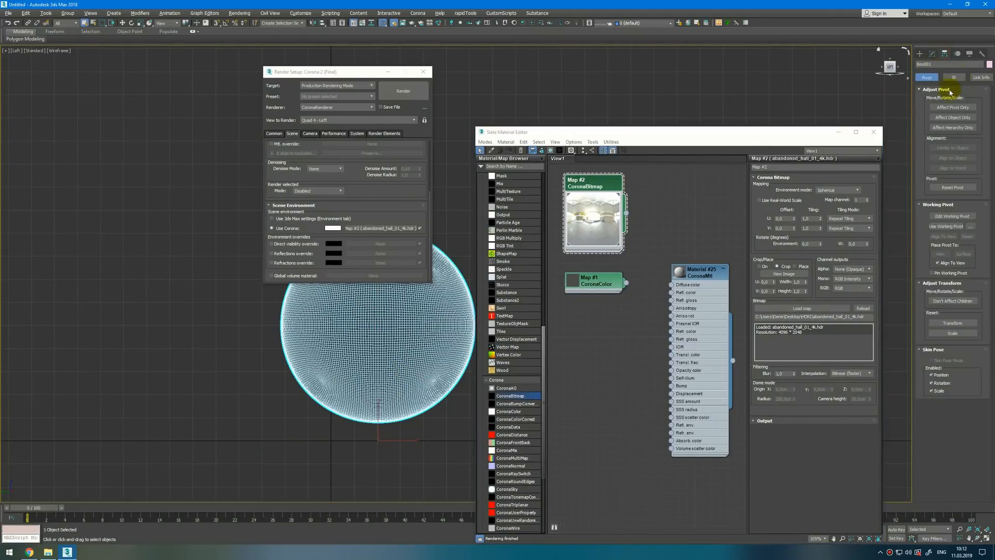
# Reposition the sphere's pivot point using Affect Pivot Only
pyautogui.click(951, 107)
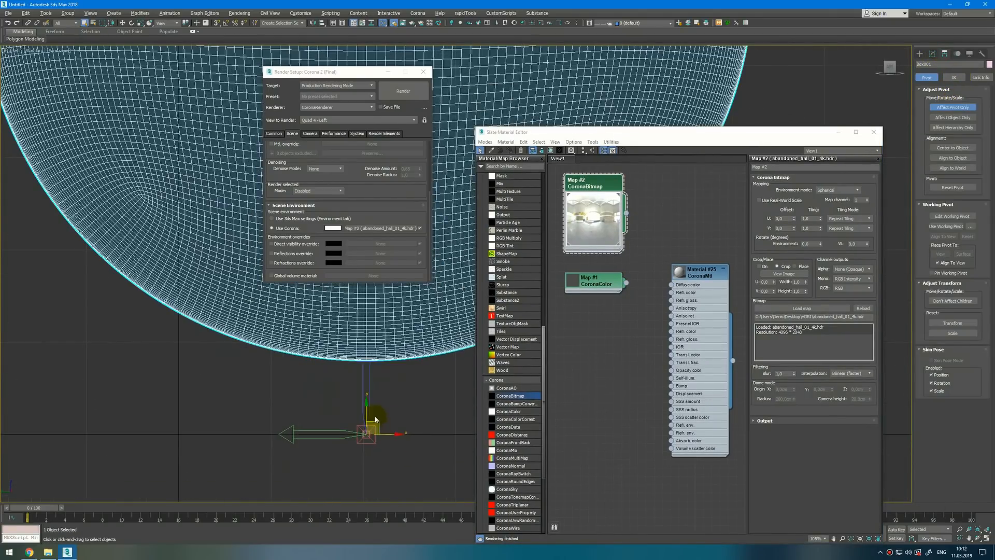
pyautogui.moveTo(367, 435); pyautogui.dragTo(388, 361)
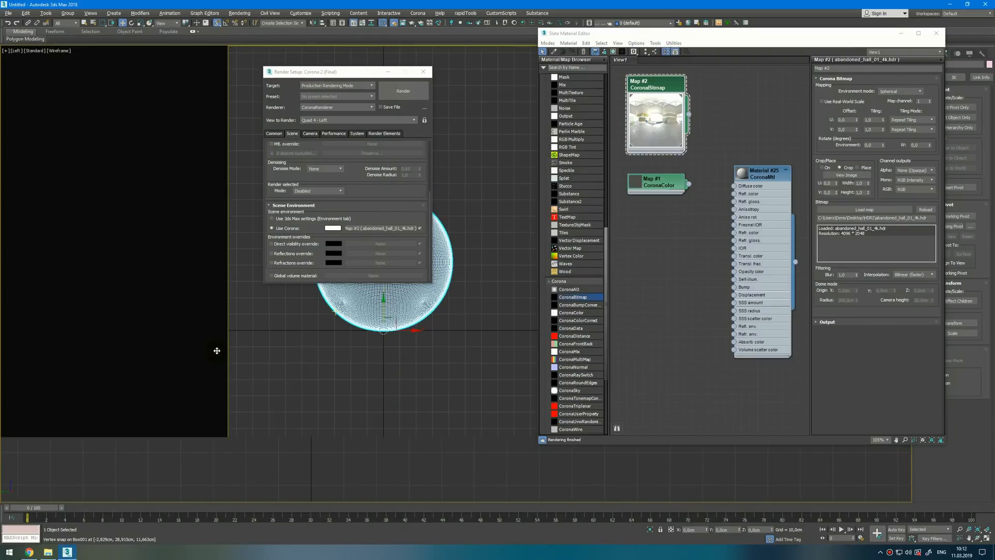
pyautogui.click(17, 51)
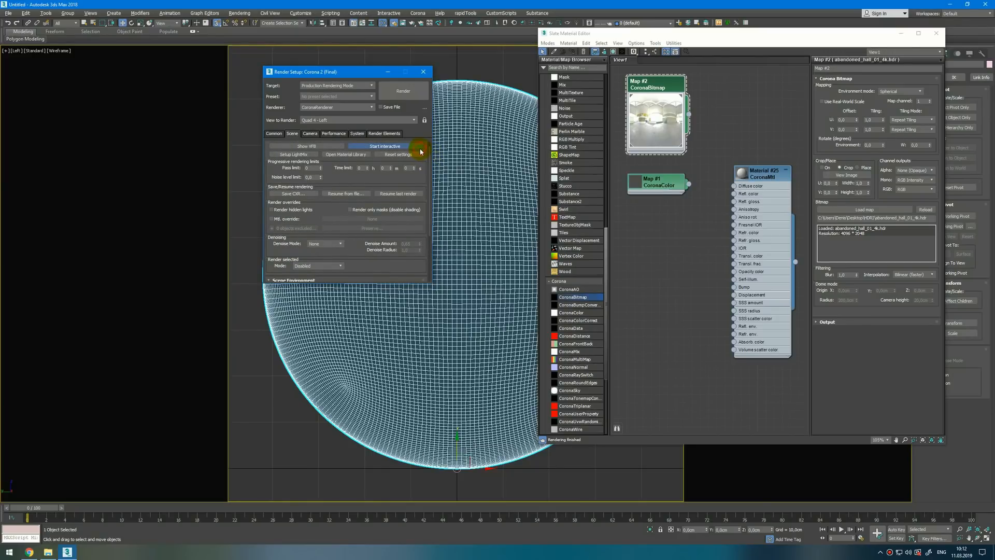
# Start the interactive Corona render, enlarge the frame buffer, and bring up the HDRI map settings
pyautogui.click(384, 147)
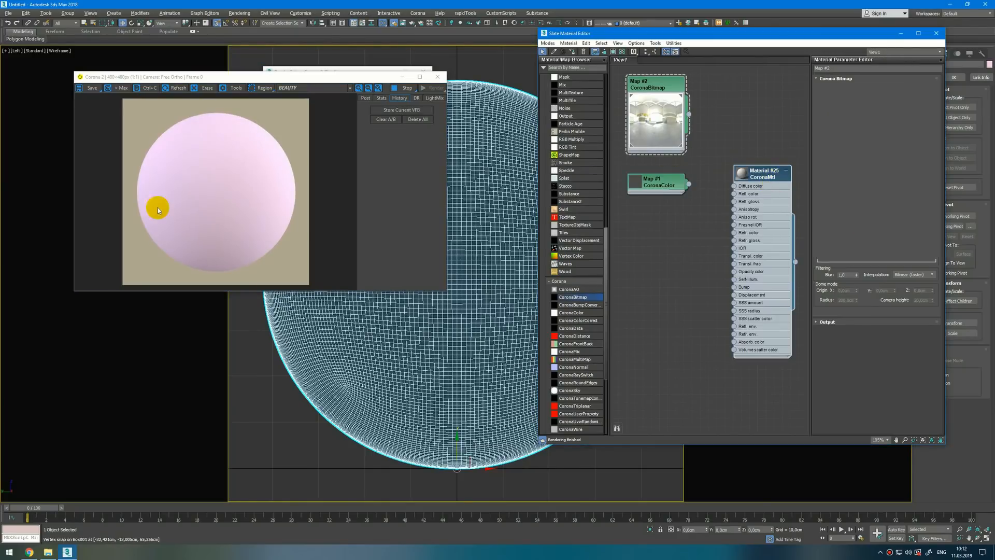
pyautogui.click(762, 173)
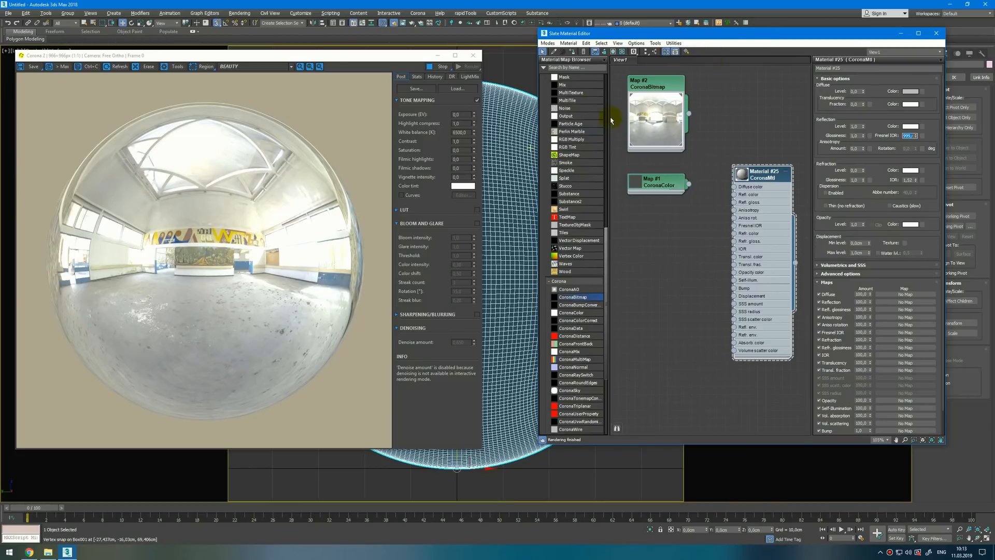
pyautogui.click(656, 82)
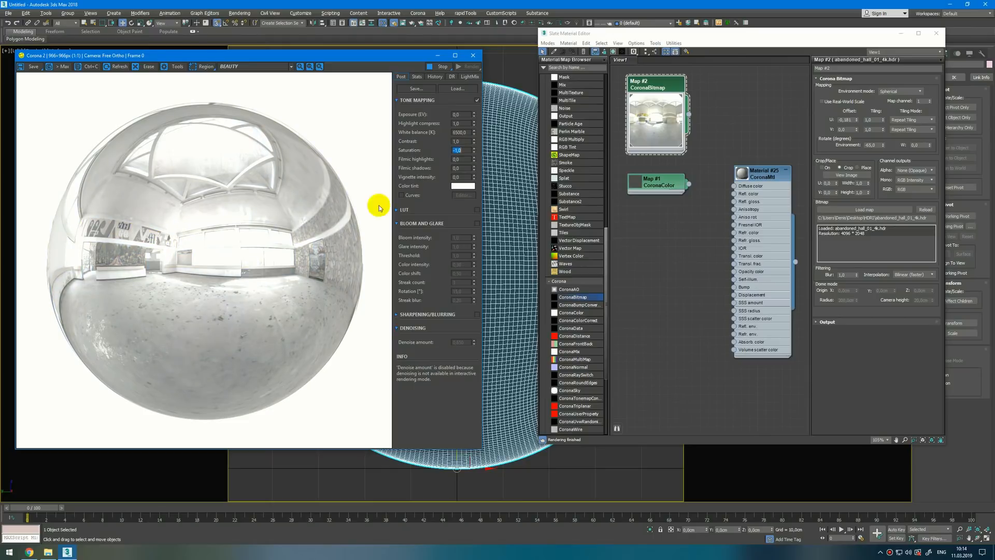
pyautogui.moveTo(235, 274)
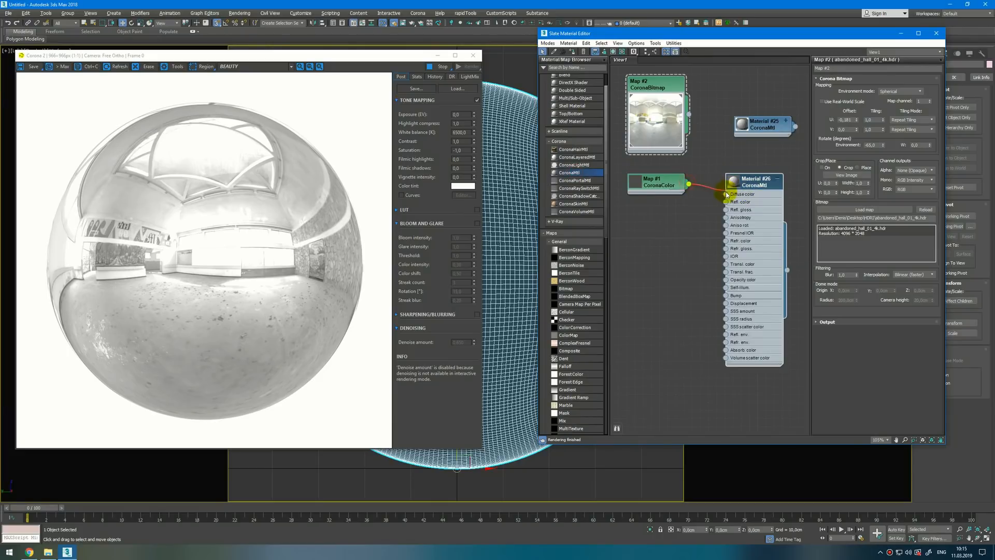
# Wire the gray CoronaColor into the new material's Diffuse and read the sphere's rendered gray value
pyautogui.click(754, 182)
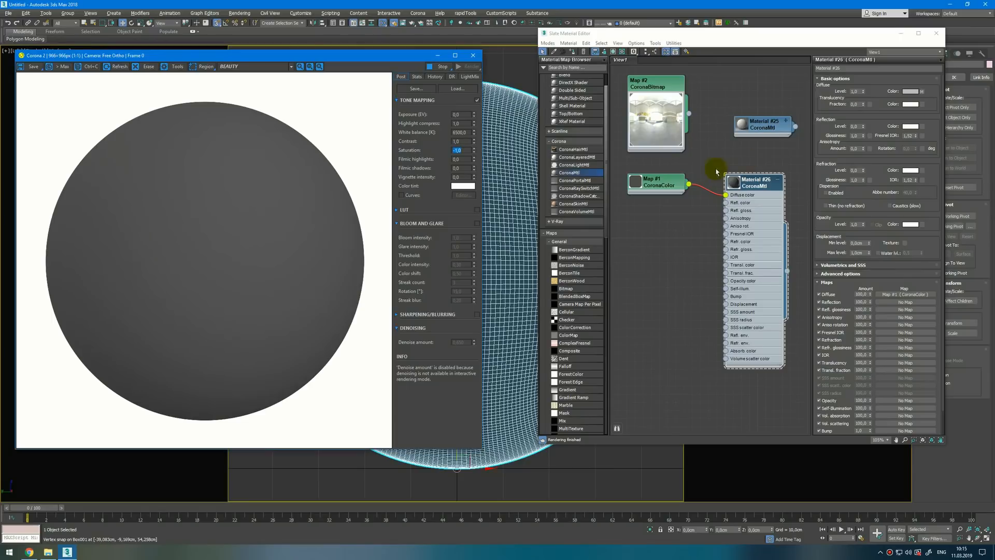
pyautogui.click(655, 82)
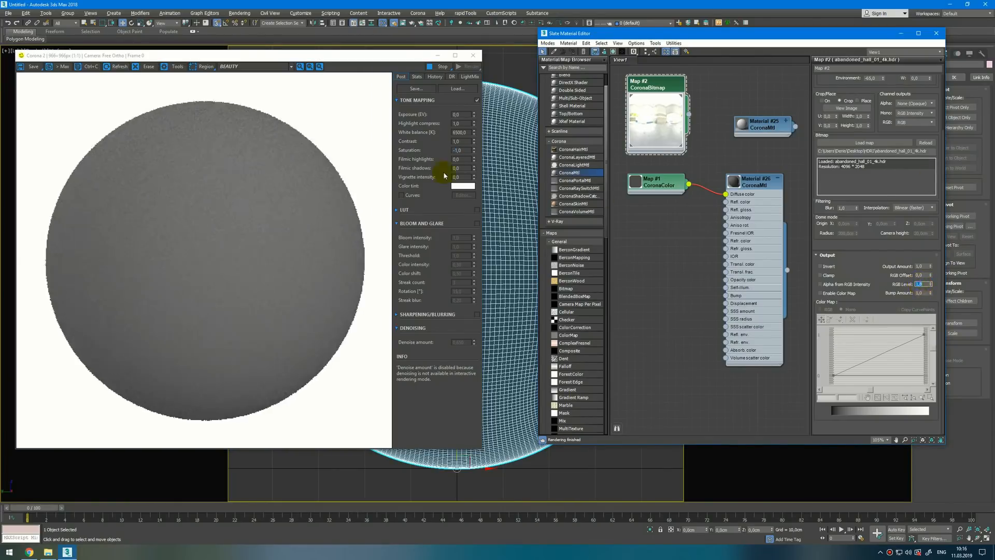
pyautogui.click(203, 240)
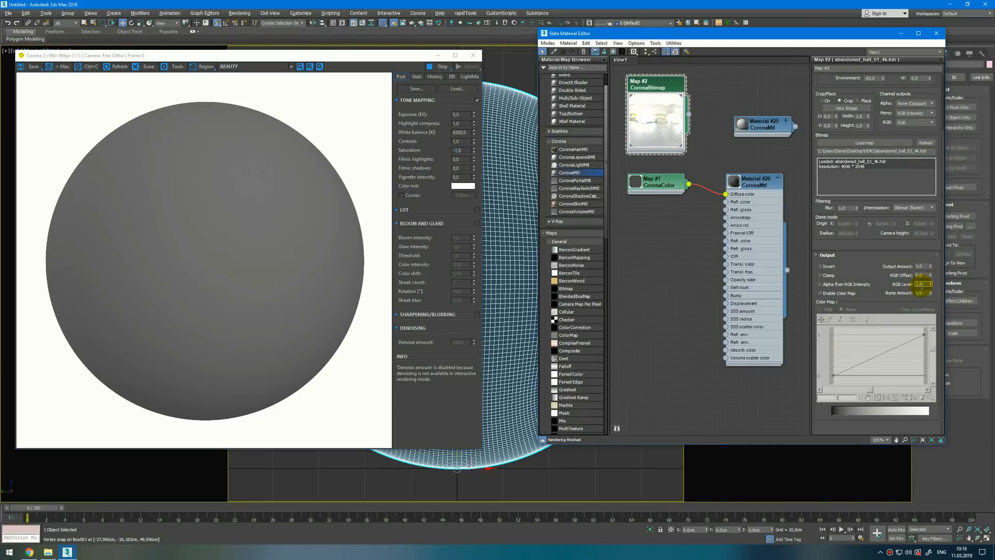
pyautogui.click(210, 247)
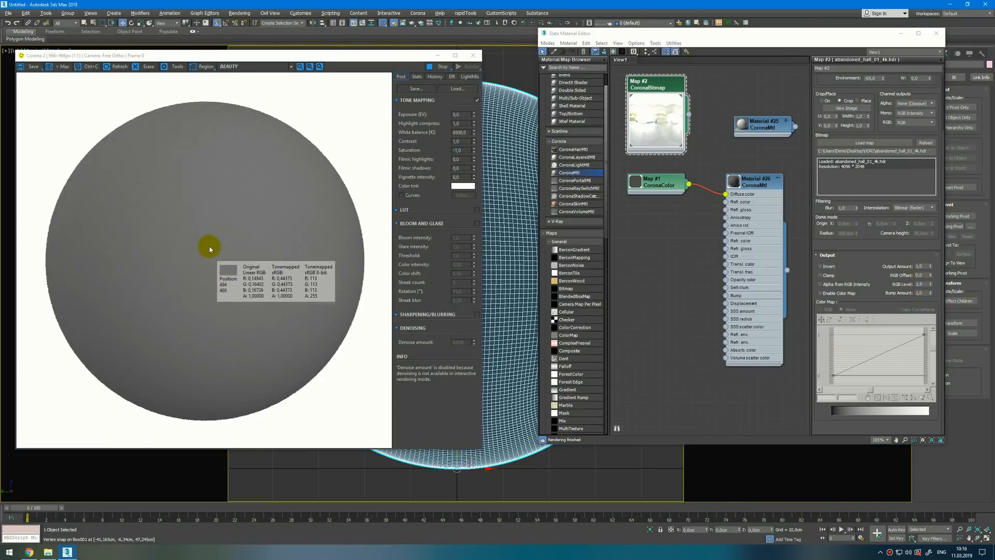
pyautogui.moveTo(201, 246)
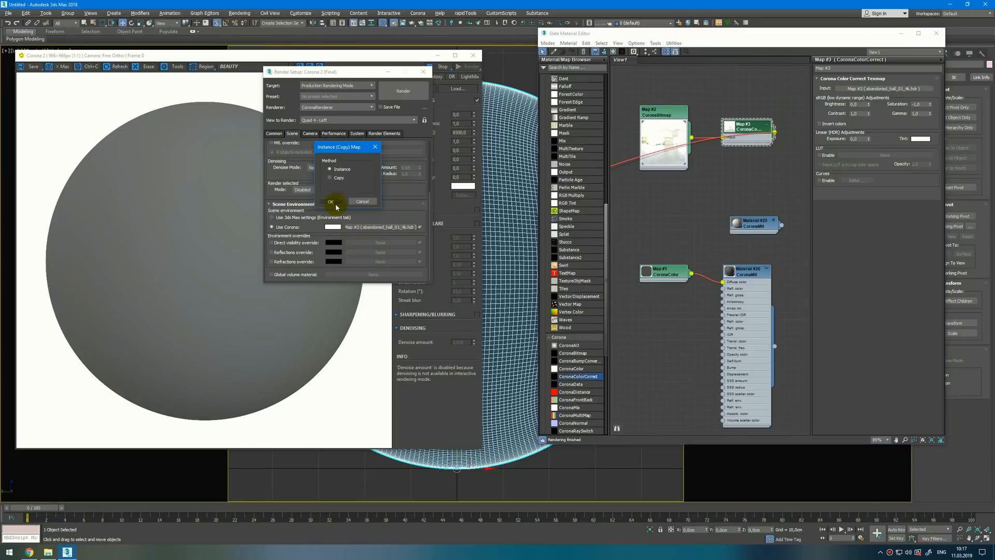
# Confirm instancing the color-correct map as the environment and bring up the mirror material
pyautogui.click(330, 201)
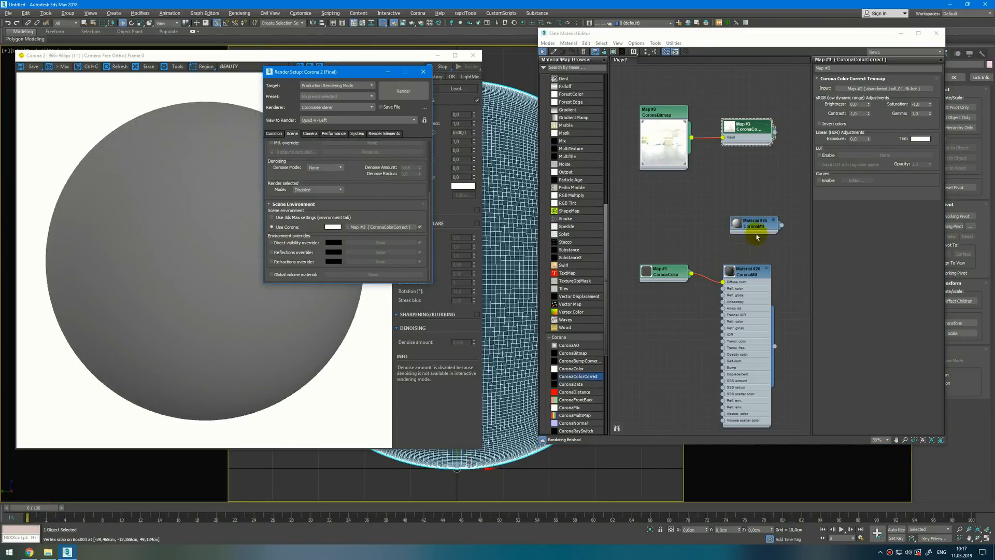
pyautogui.click(755, 224)
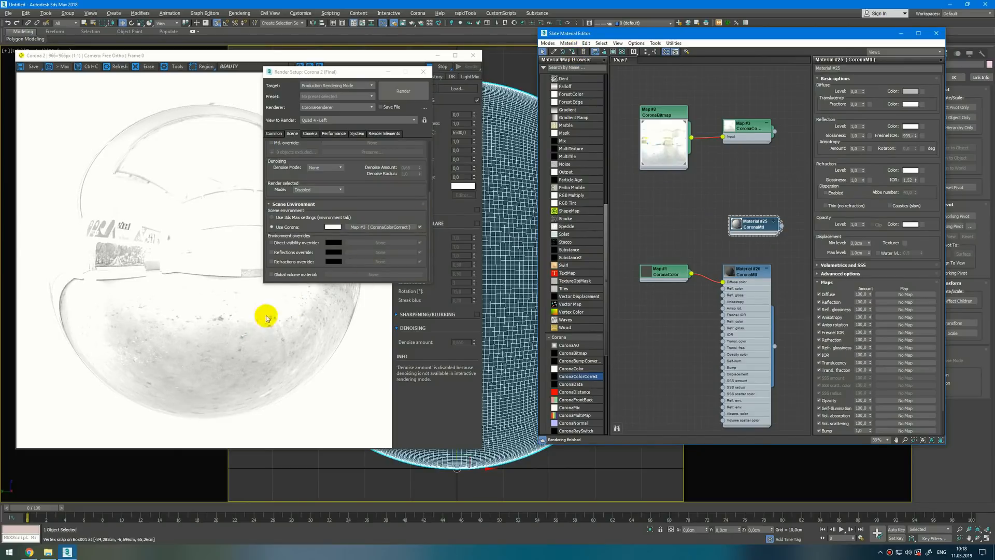
pyautogui.moveTo(259, 344)
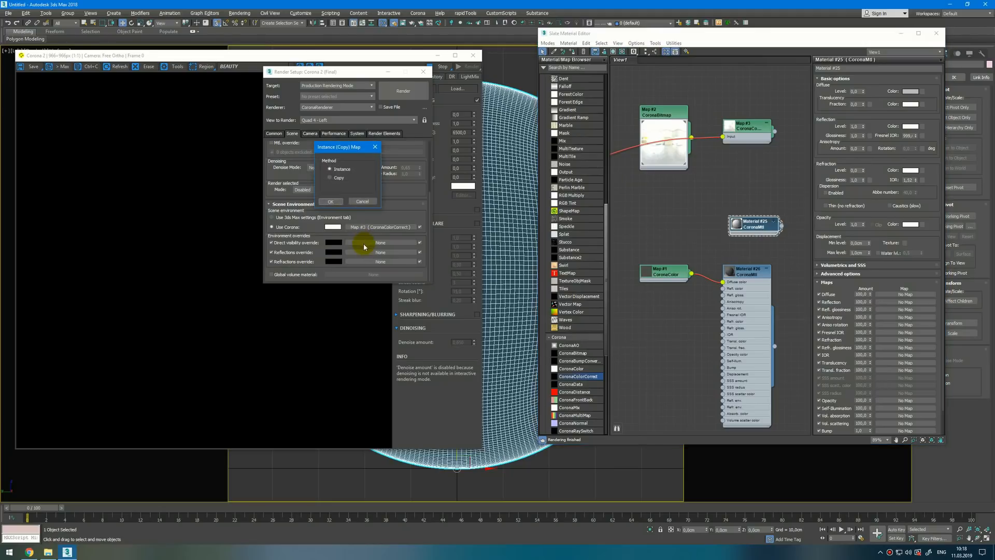
# Instance the original HDRI map into the Direct visibility environment override
pyautogui.click(330, 202)
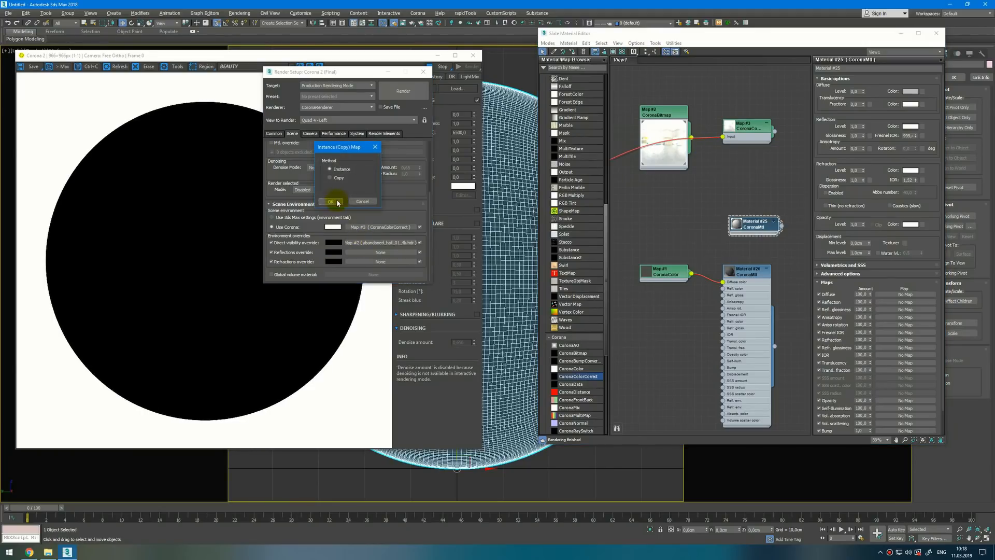
pyautogui.click(330, 201)
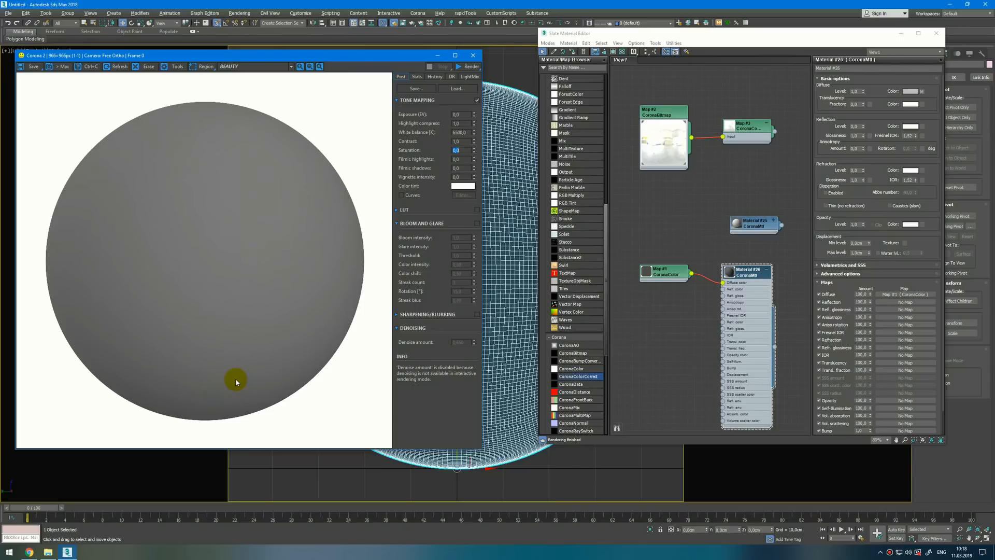
pyautogui.moveTo(75, 542)
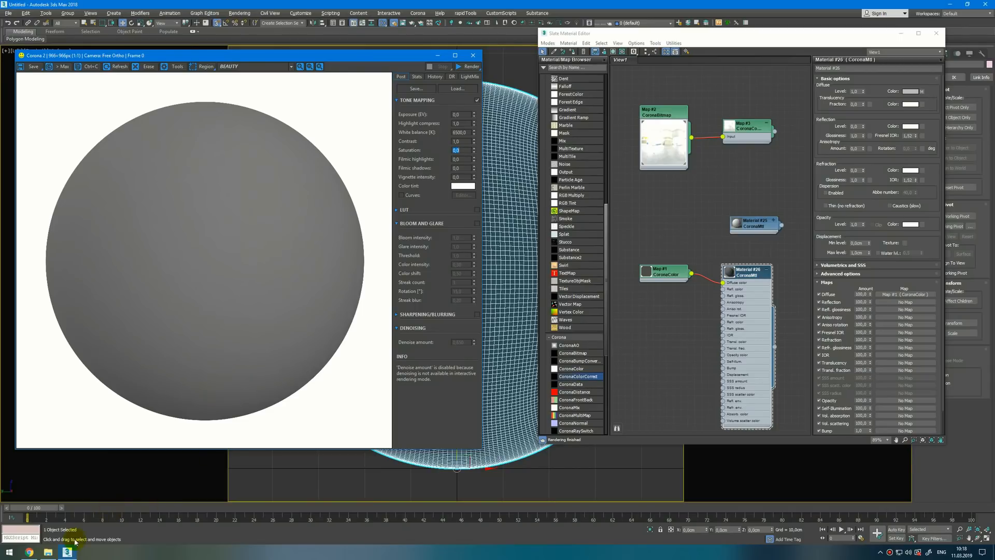